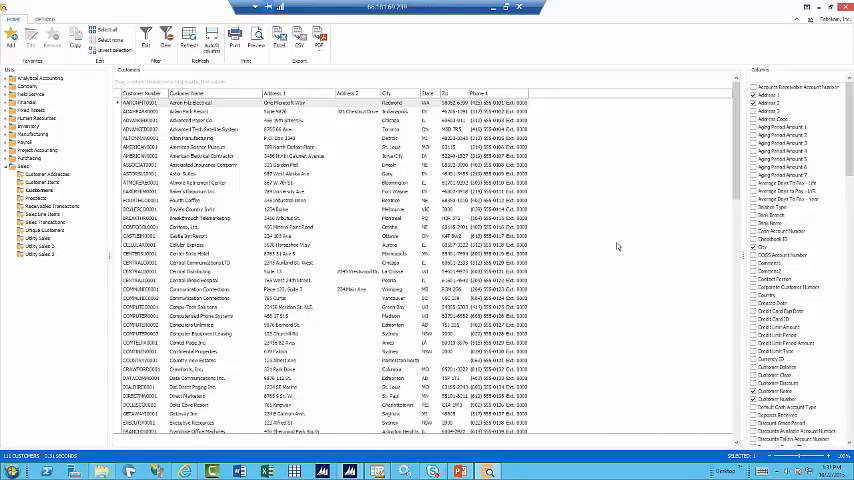
mouse_move(90, 236)
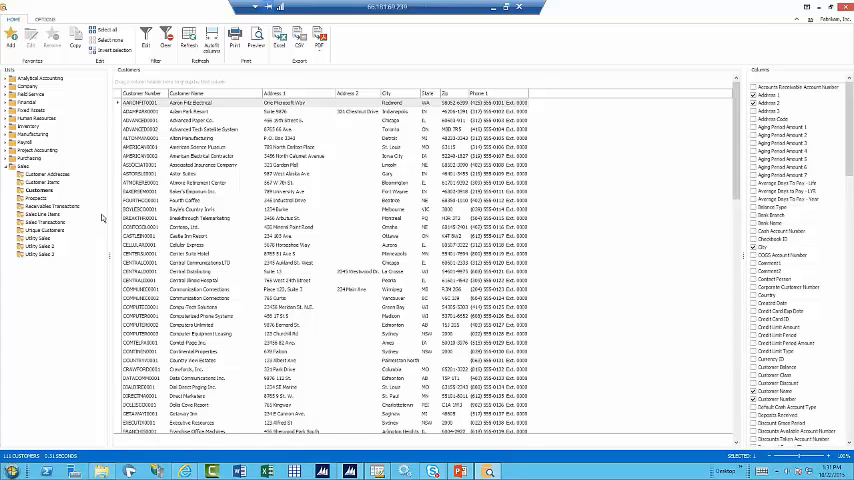
mouse_move(364, 360)
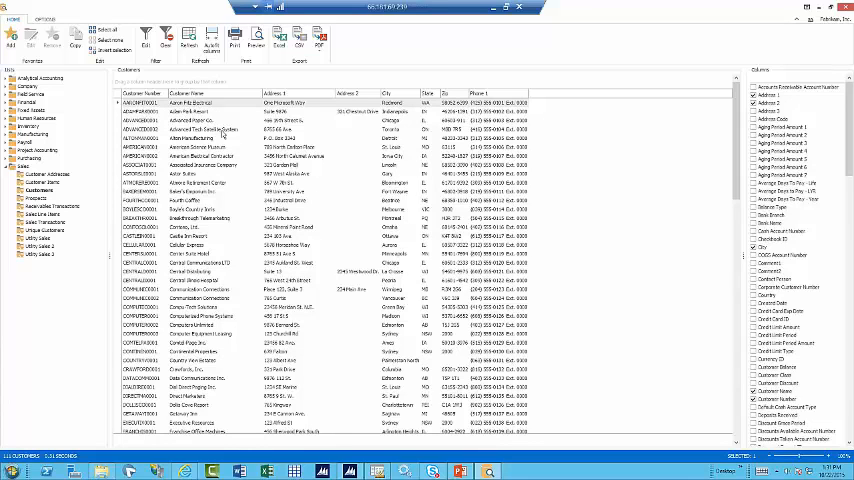
mouse_move(564, 224)
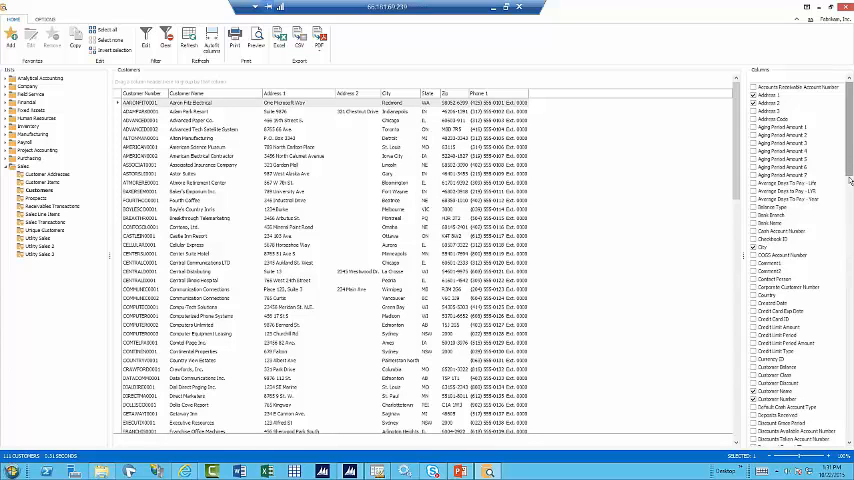
Tick Total Sales YTD in the Columns pane so the sales column joins the grid
scroll("down", 3)
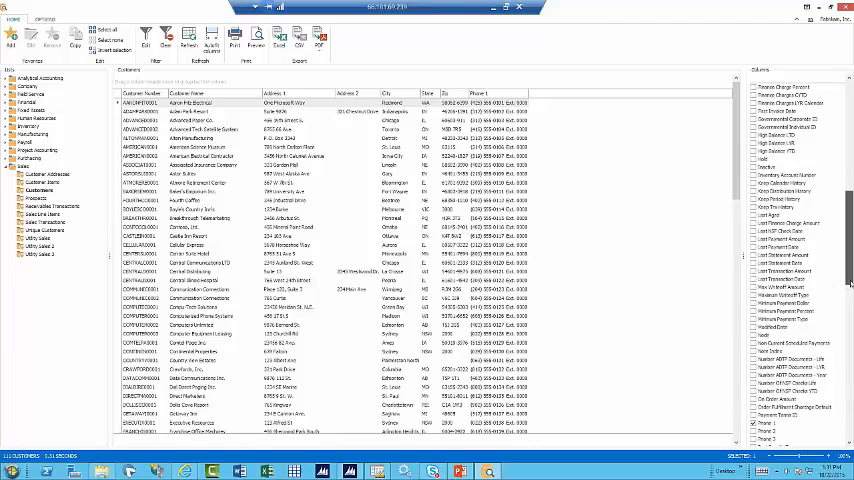
scroll("down", 3)
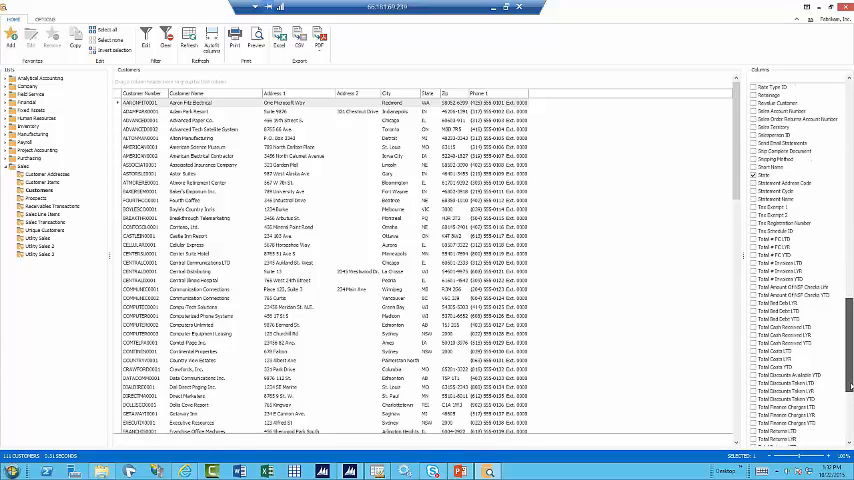
scroll("down", 3)
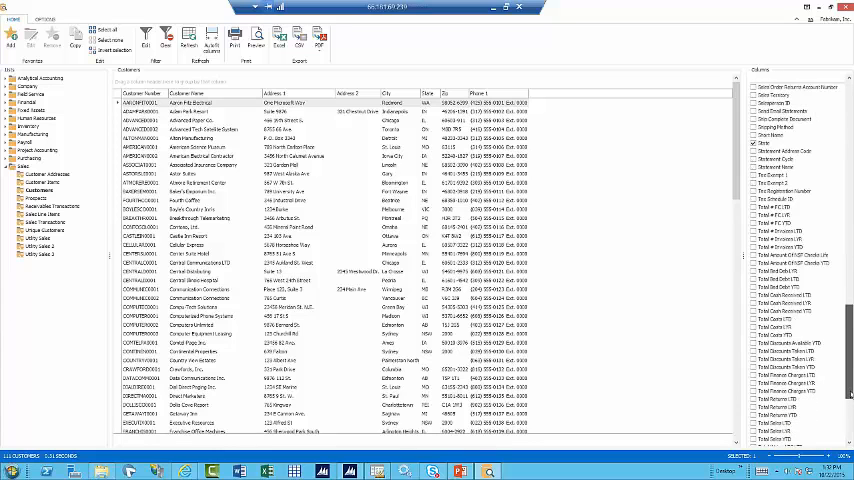
scroll("down", 3)
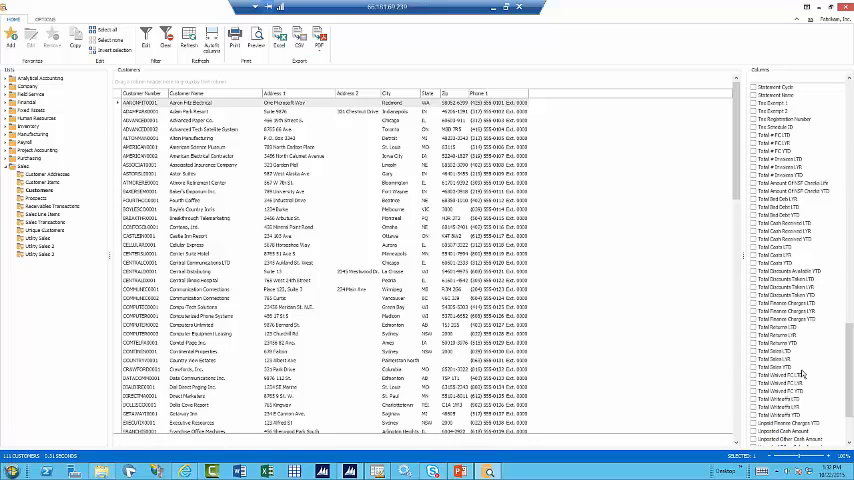
left_click(752, 372)
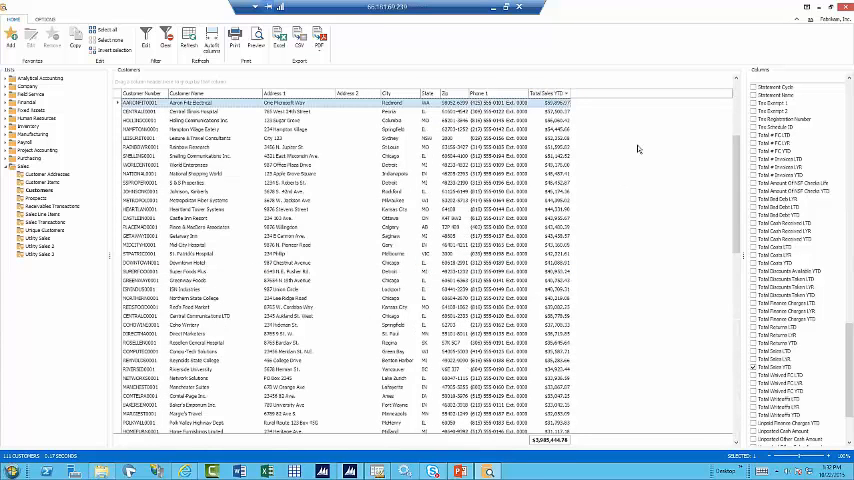
mouse_move(280, 42)
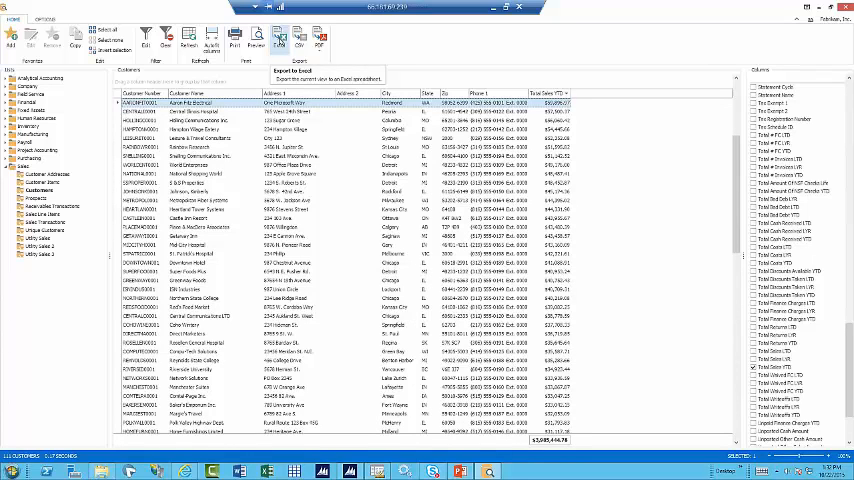
mouse_move(304, 44)
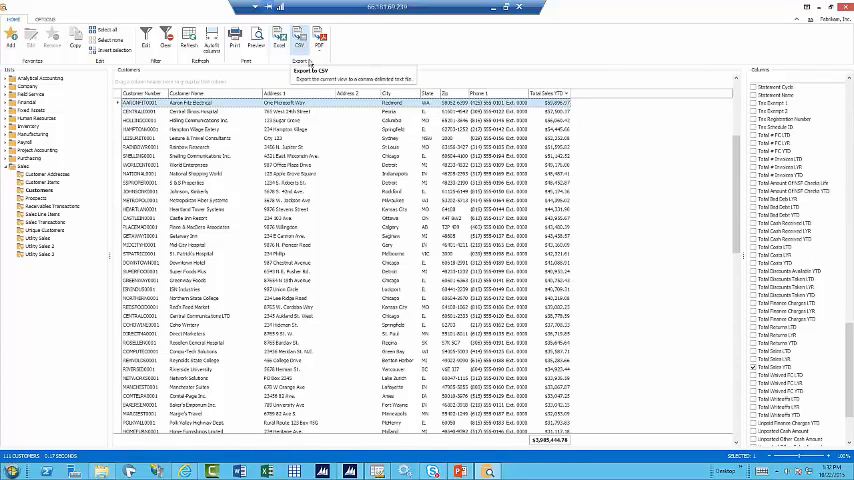
mouse_move(320, 44)
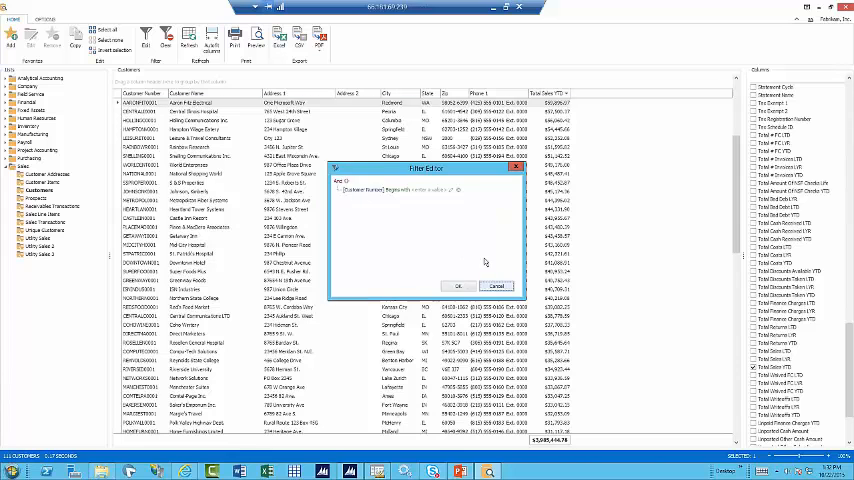
Build two state-field conditions in Filter Builder and apply them to the customer list
left_click(458, 286)
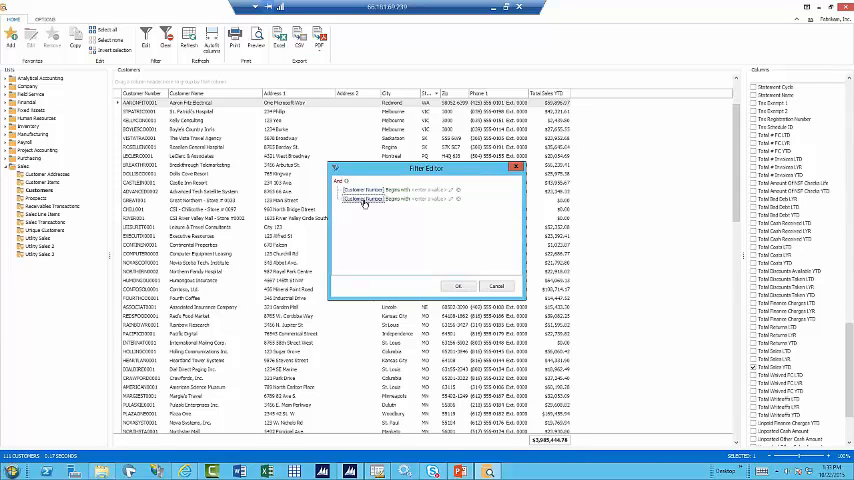
left_click(366, 198)
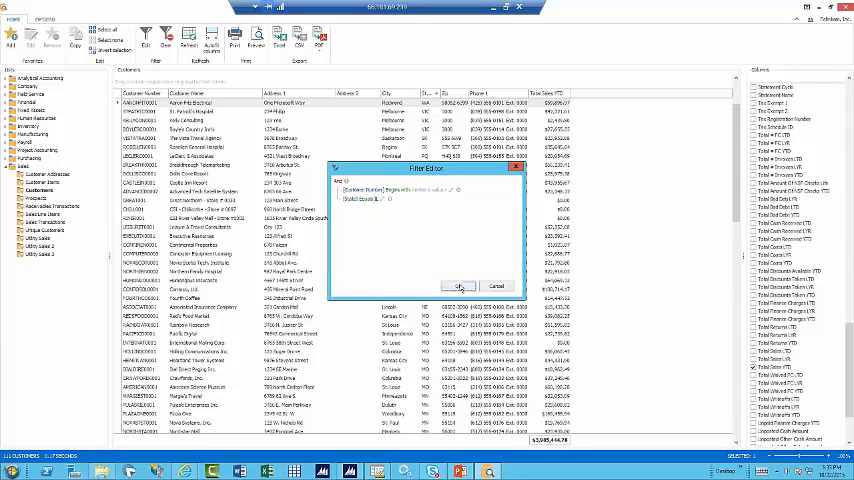
left_click(460, 286)
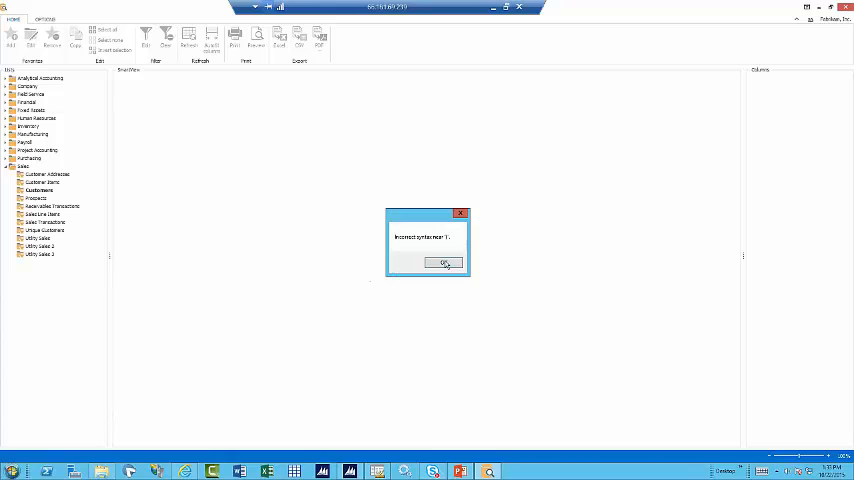
Acknowledge the results message, leaving the filtered list with no records
left_click(444, 262)
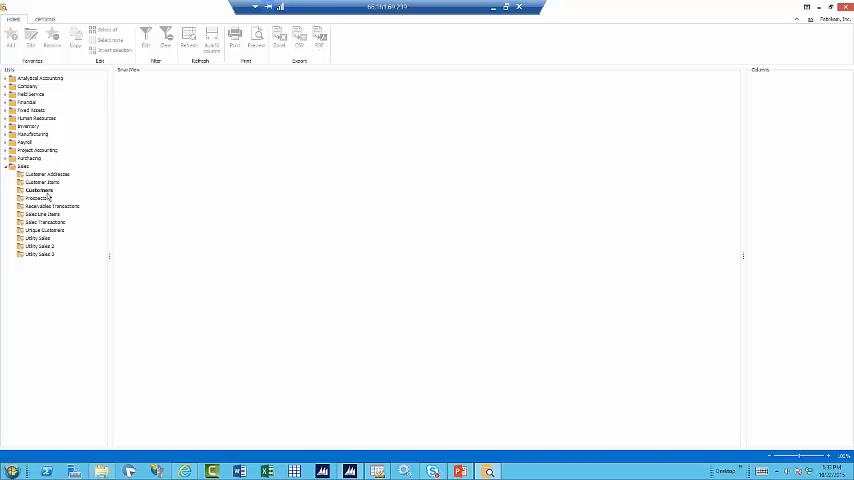
mouse_move(76, 162)
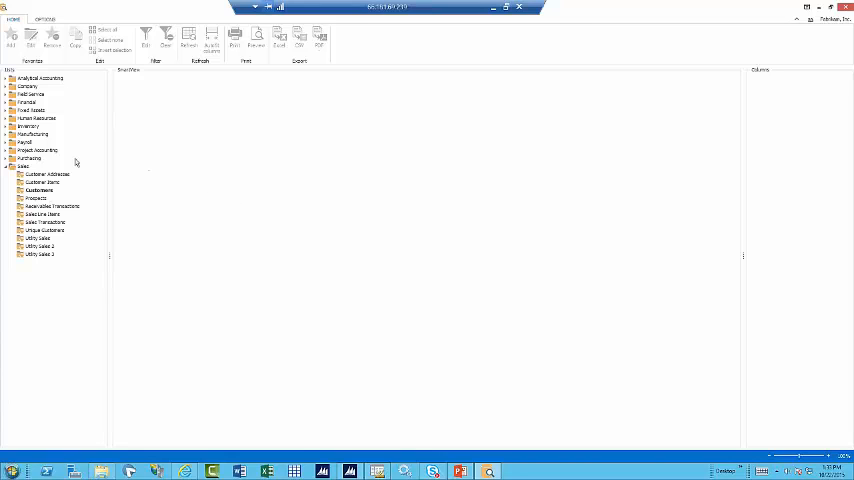
mouse_move(308, 188)
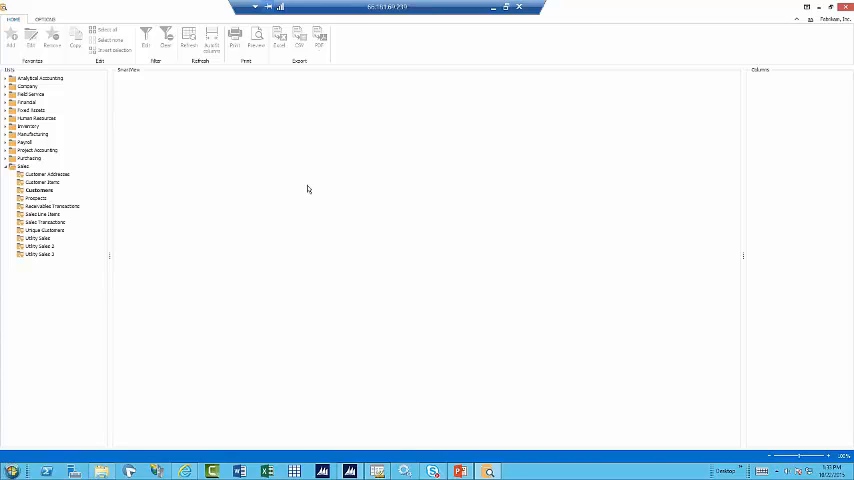
mouse_move(296, 210)
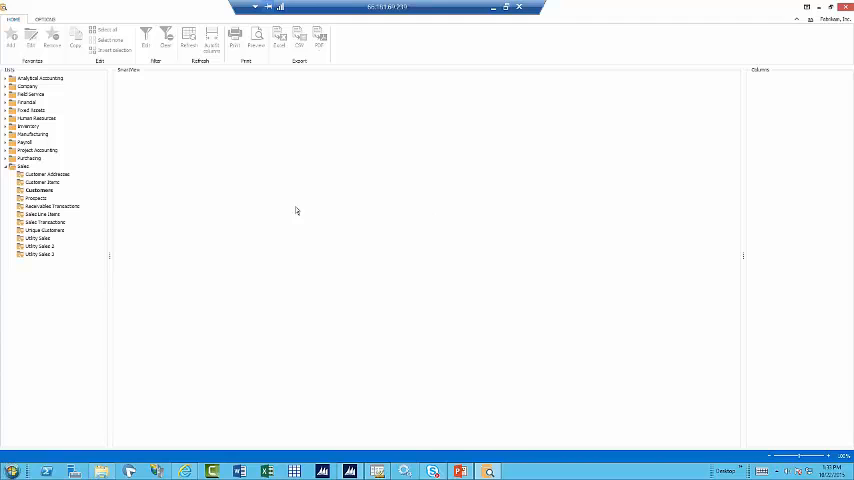
mouse_move(180, 216)
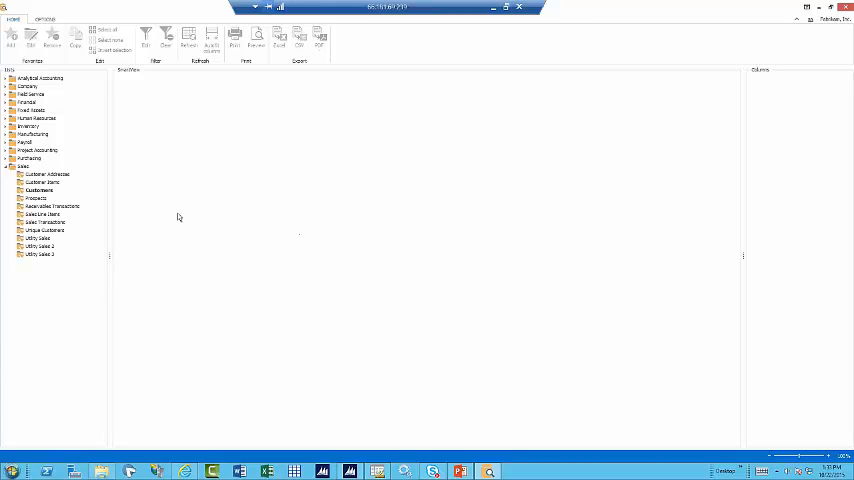
mouse_move(256, 244)
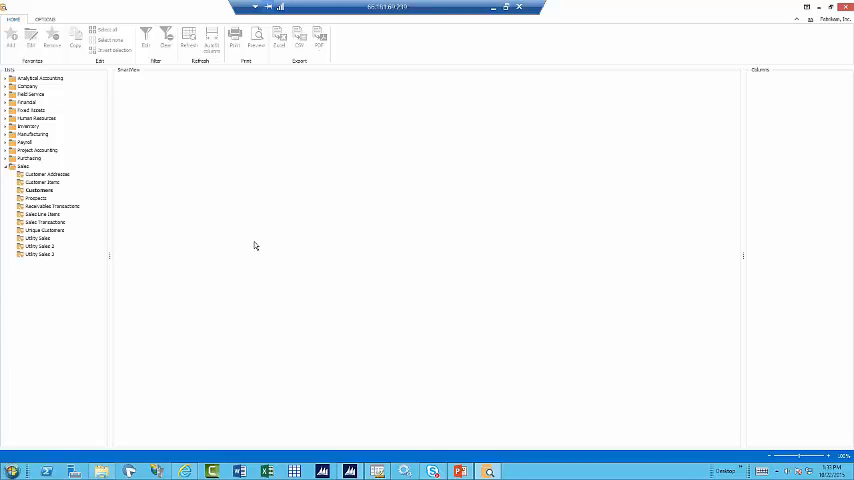
mouse_move(572, 136)
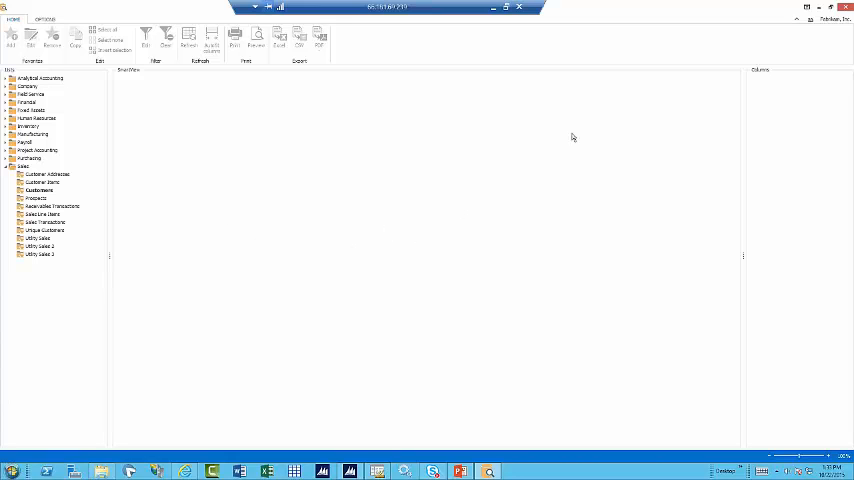
mouse_move(744, 96)
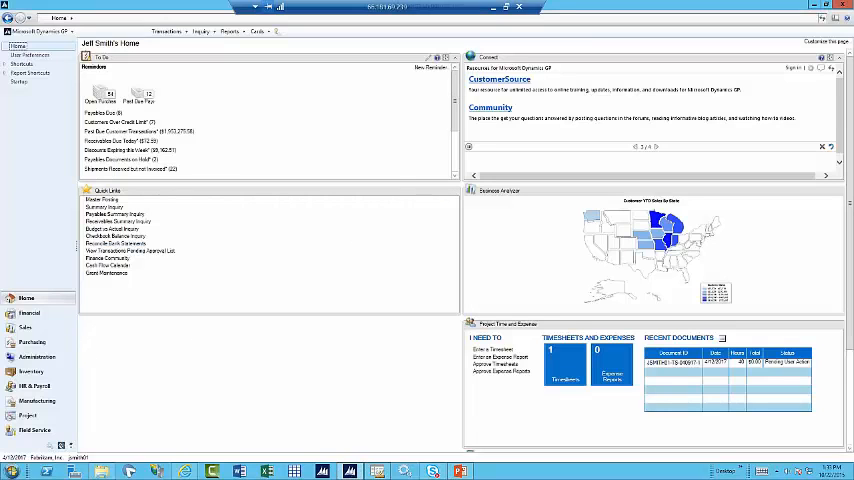
Switch from SmartView to the Dynamics GP window showing its Home page
left_click(40, 32)
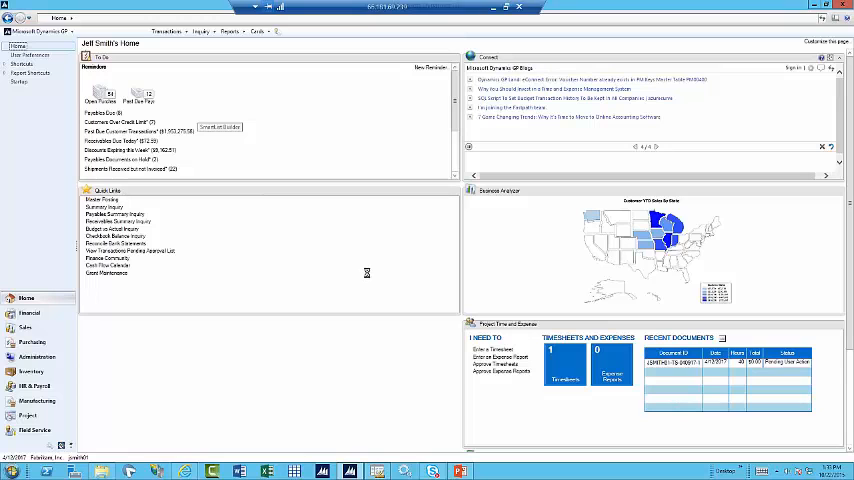
Launch SmartList Builder from Tools, load an existing SmartList via lookup, and expand its account tables' fields
left_click(218, 128)
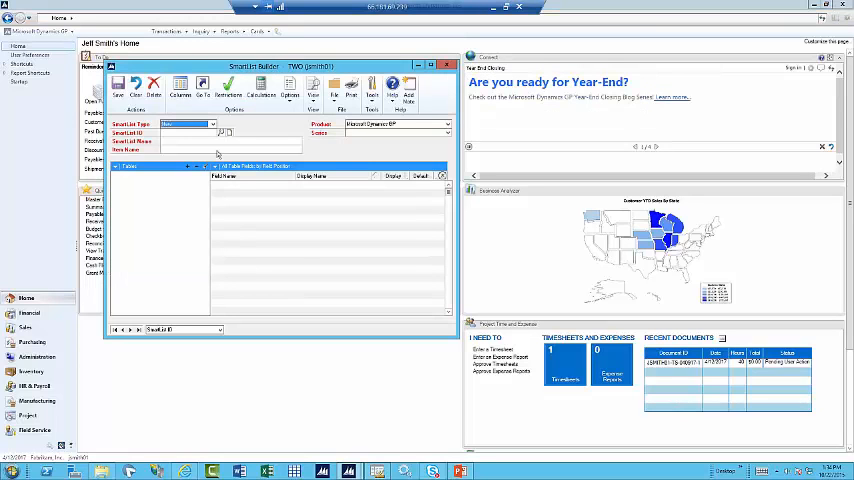
left_click(228, 132)
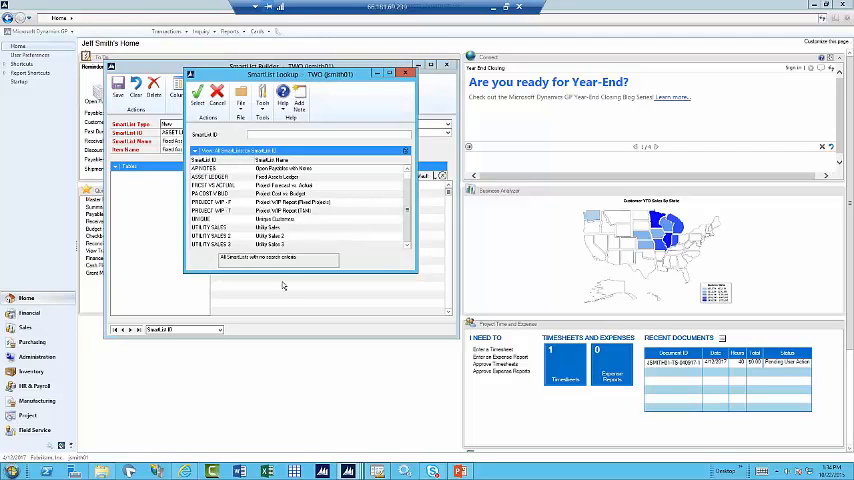
left_click(198, 104)
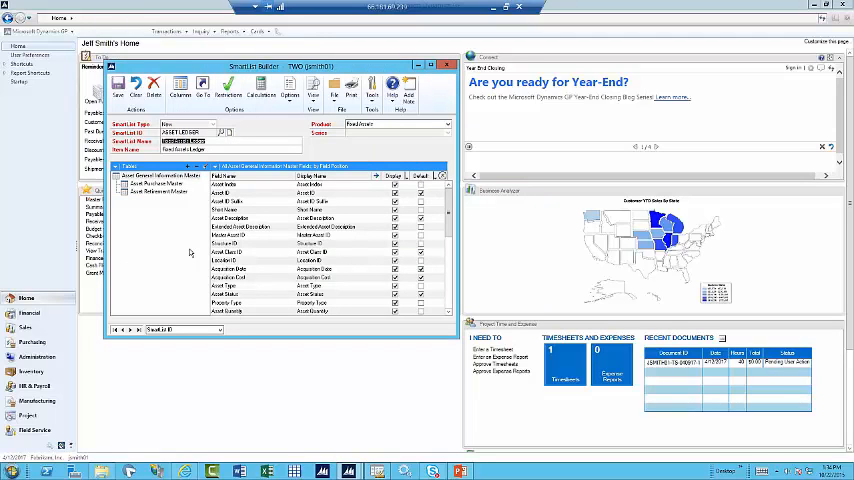
left_click(156, 184)
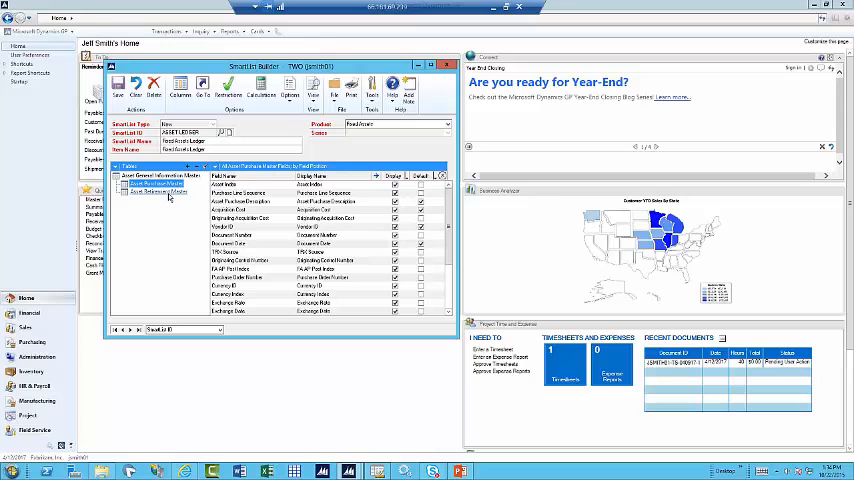
left_click(160, 192)
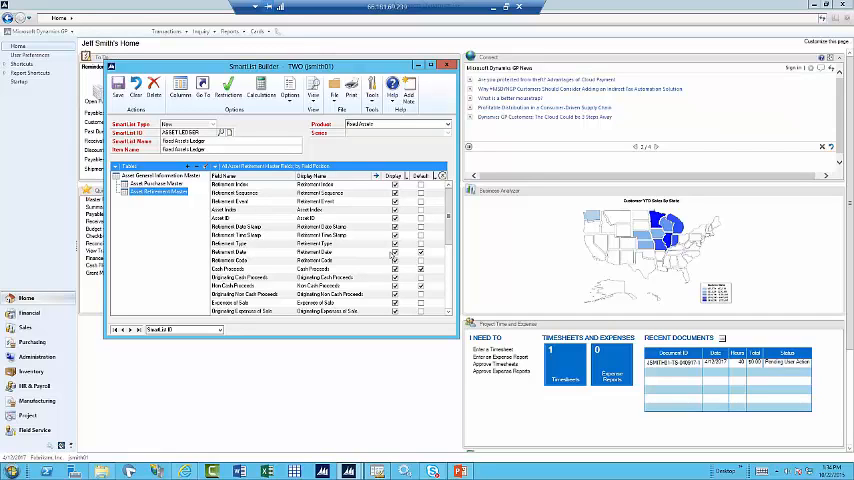
mouse_move(432, 144)
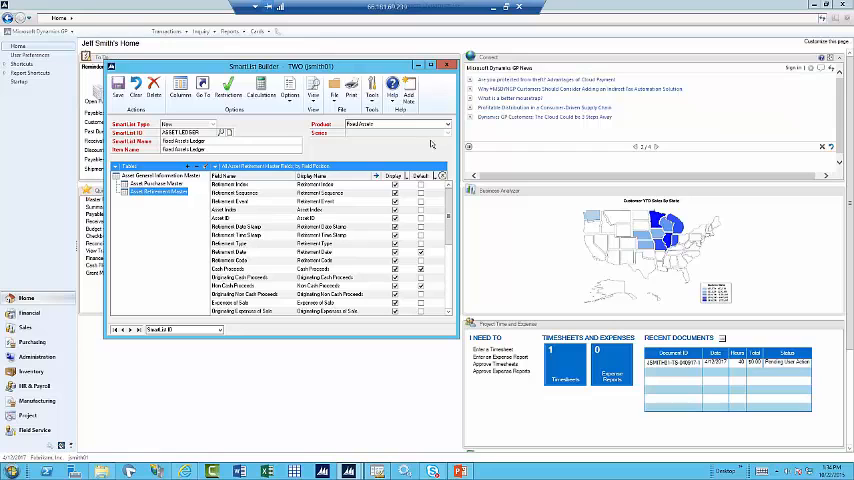